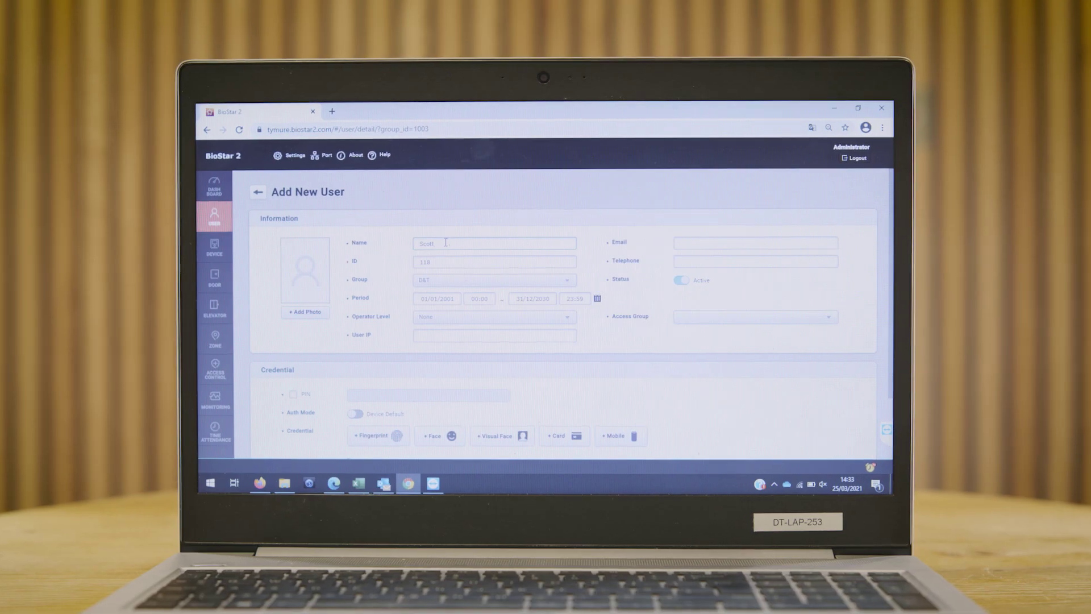
Enter 'Pett' as the new user's name
type("Pett")
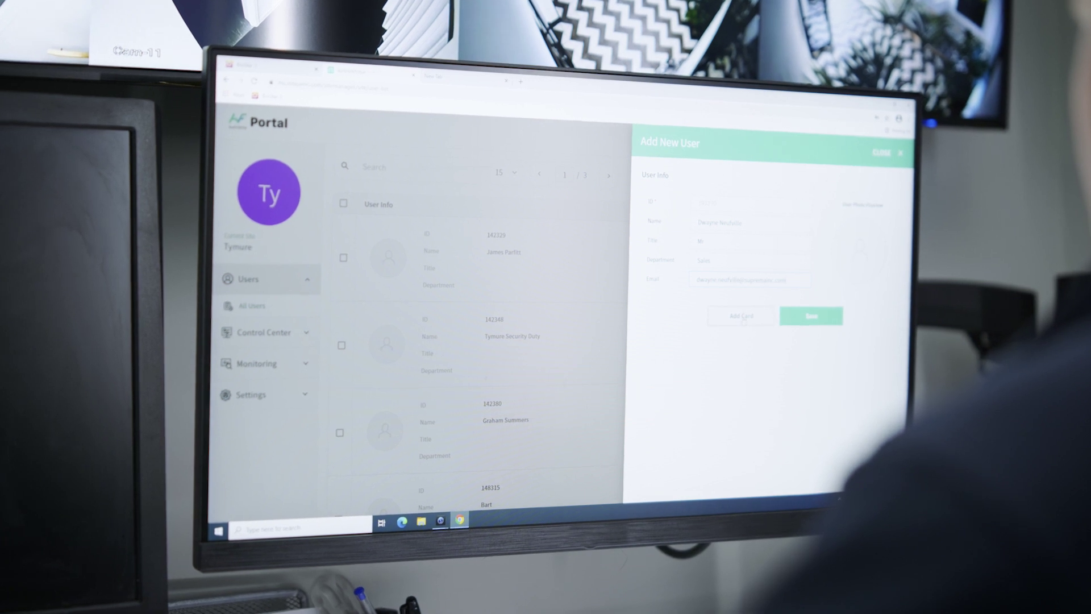
Add a mobile access card to the new user's form
left_click(741, 317)
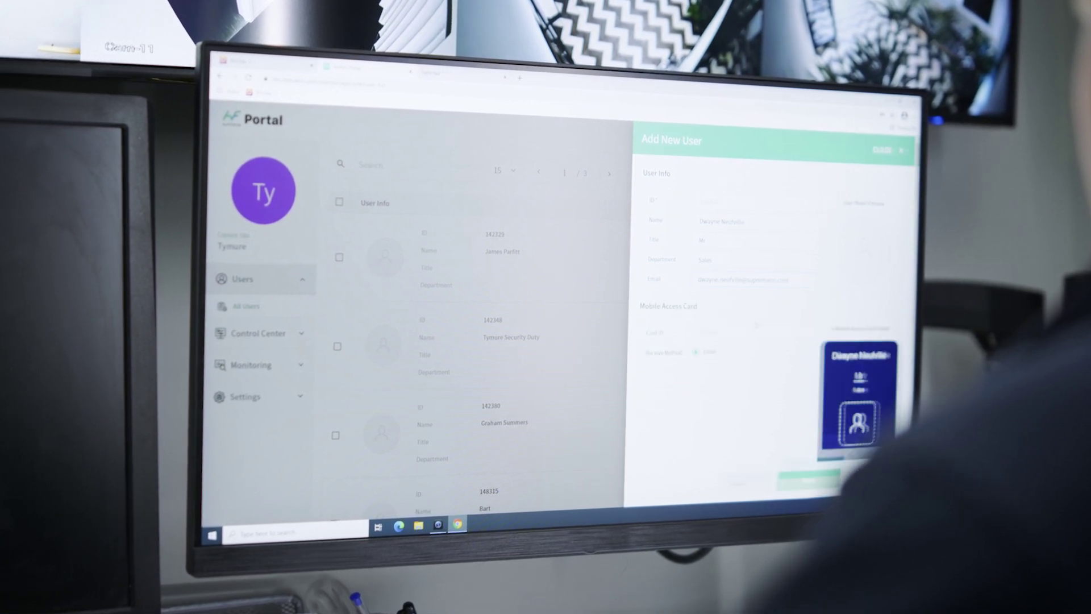